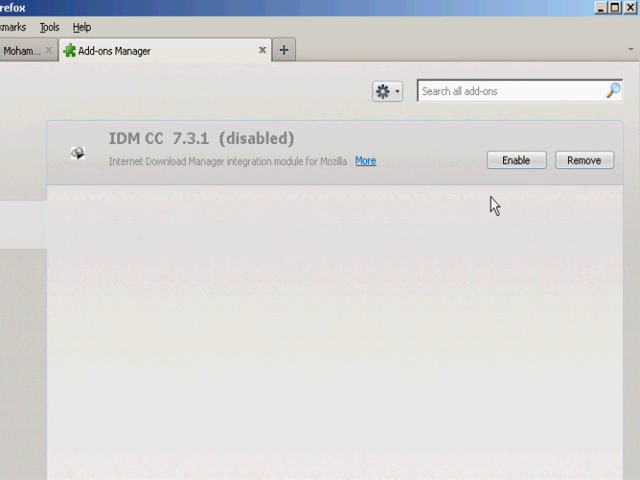
mouse_move(206, 196)
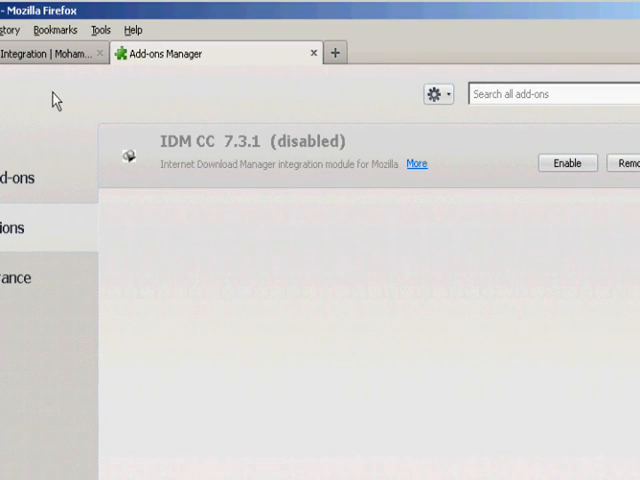
- Return from the Add-ons Manager to the 'IDM and Firefox 4-5 Integration' blog post
left_click(50, 52)
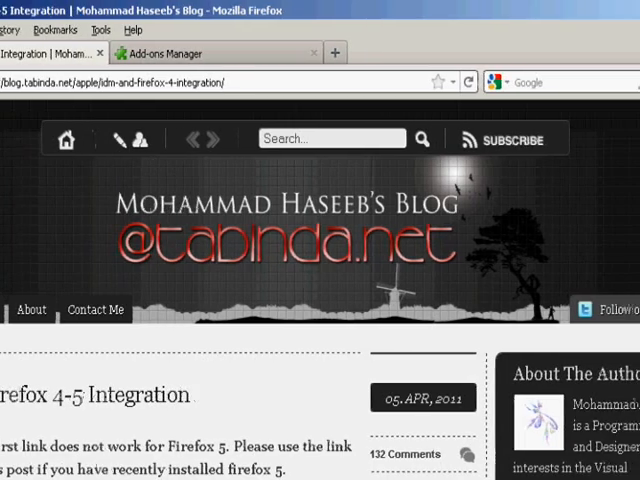
- Scroll the blog post down to the idmmzcc.xpi and Internet Download Manager 7.3.1.xpi links
scroll("down", 3)
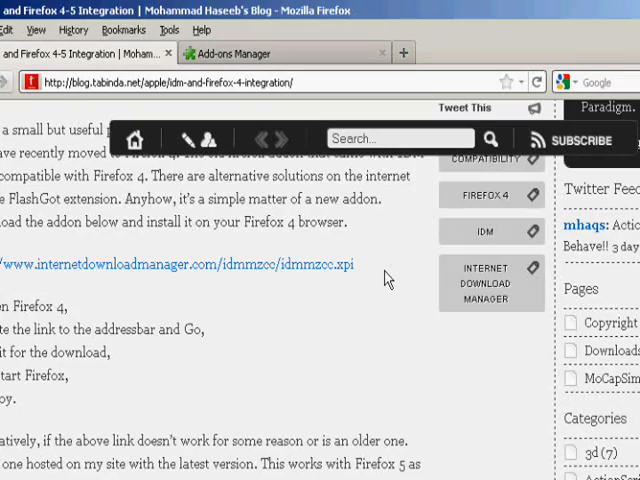
scroll("down", 3)
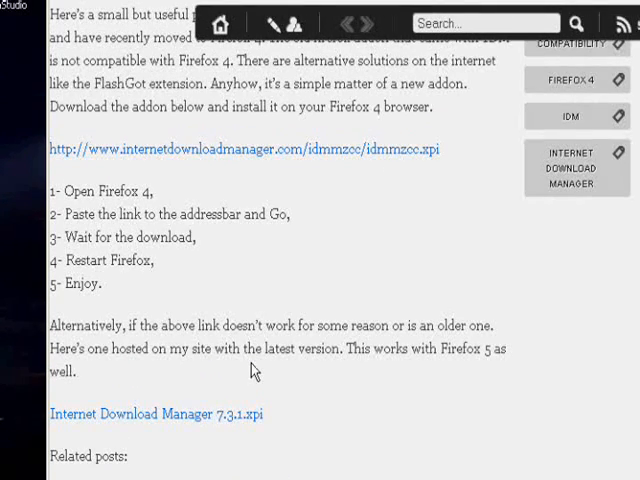
scroll("down", 3)
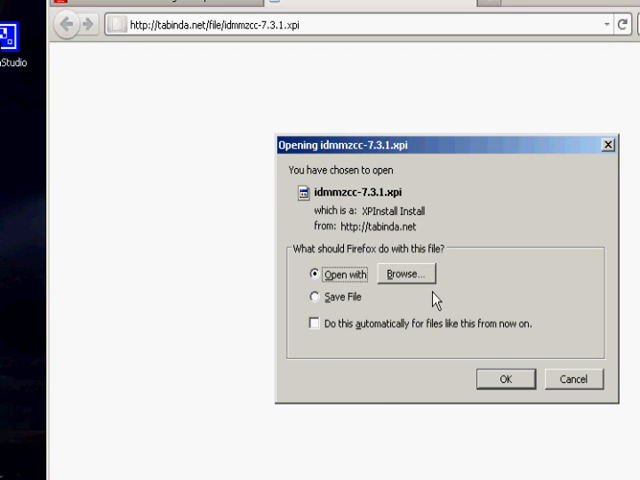
mouse_move(402, 274)
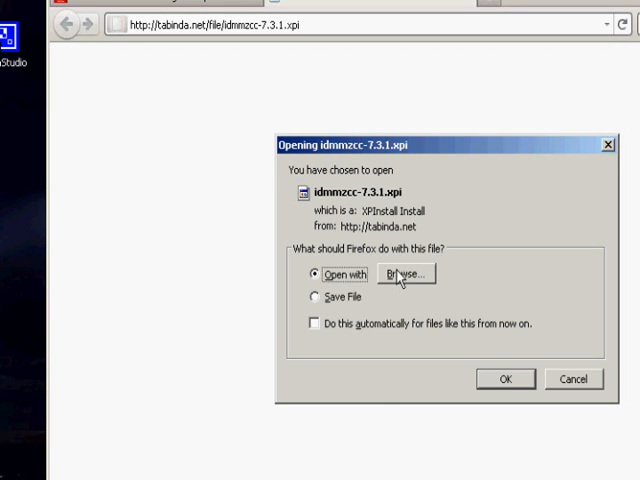
- Choose to browse for another program to open the xpi, starting at Local Disk D
left_click(412, 274)
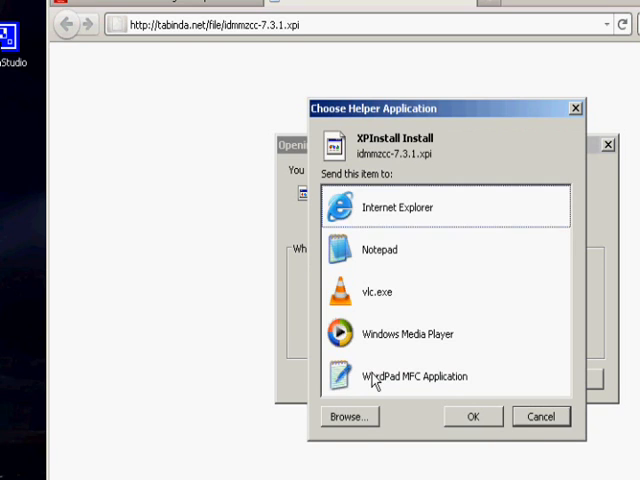
left_click(348, 416)
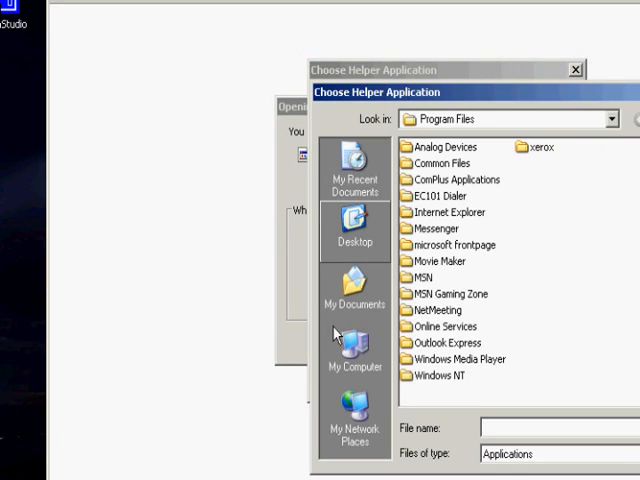
left_click(354, 360)
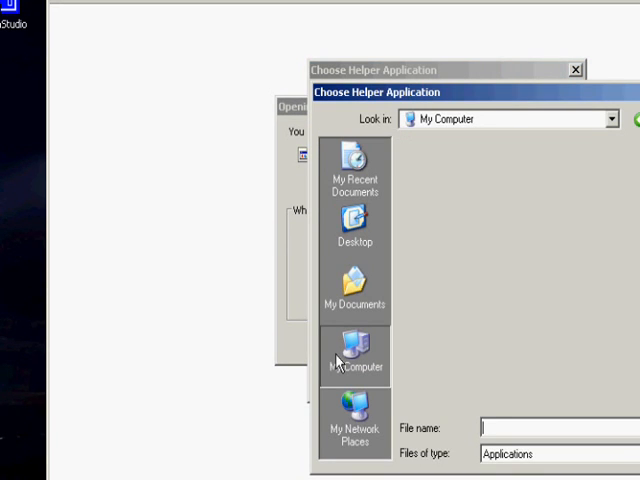
left_click(354, 350)
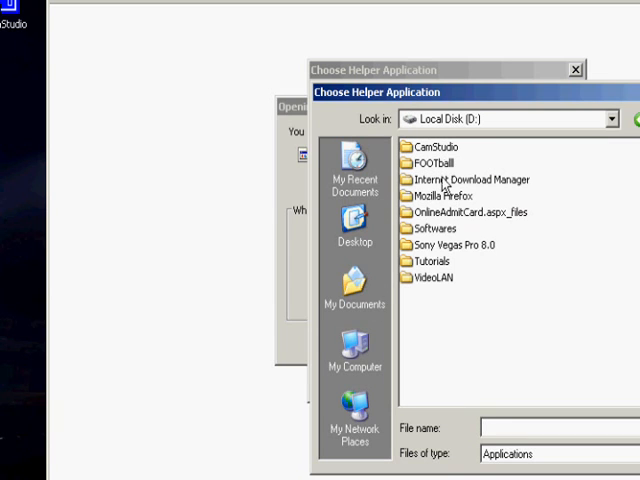
- Select firefox from the D:\Mozilla Firefox folder as the program to open idmmzcc-7.3.1.xpi
double_click(456, 180)
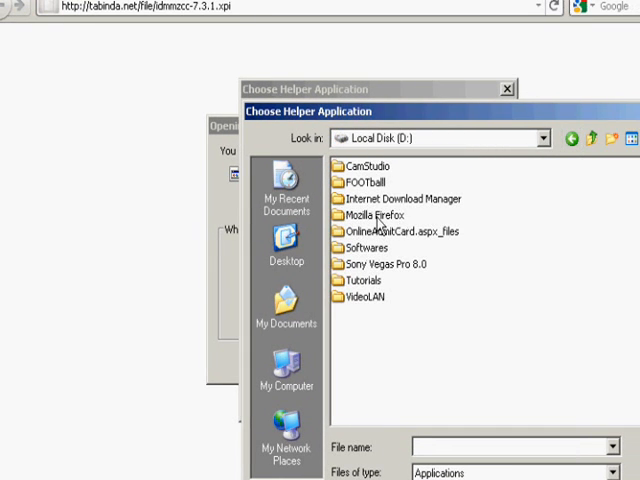
double_click(376, 216)
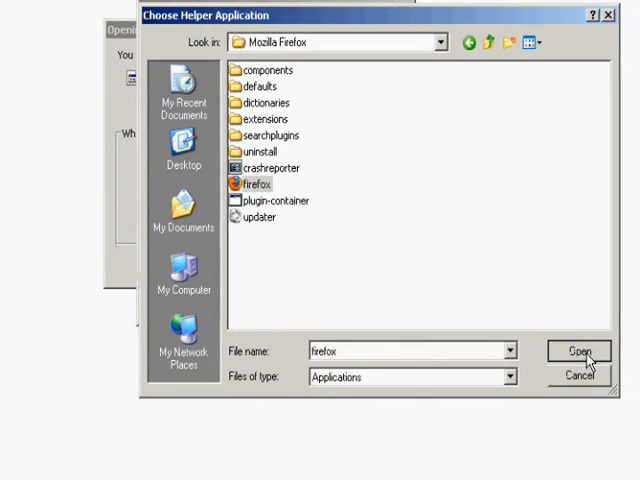
left_click(576, 352)
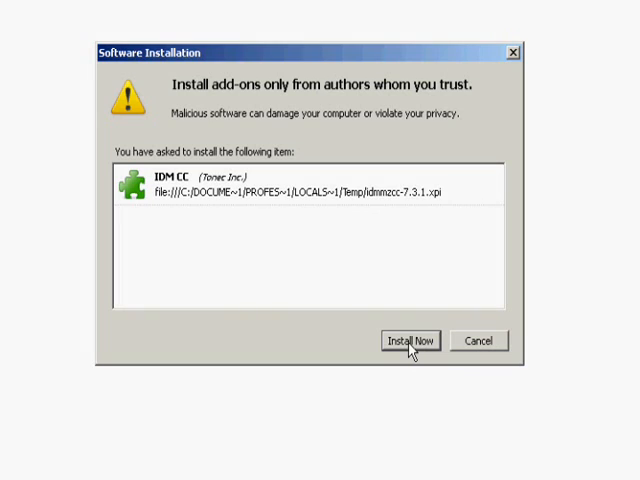
mouse_move(348, 352)
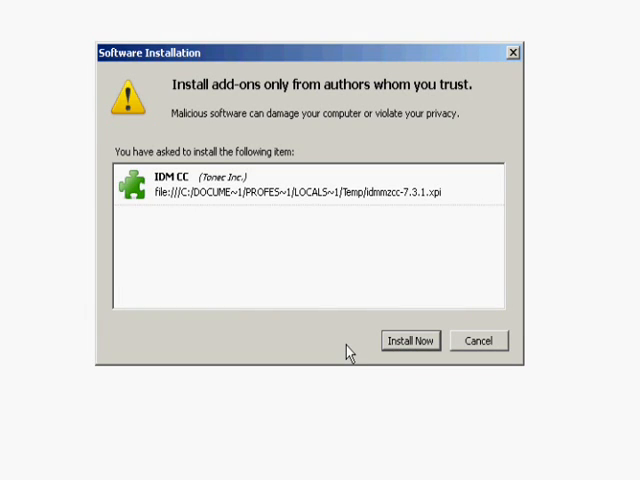
- Confirm Install Now for the untrusted IDM CC add-on after the countdown
left_click(412, 340)
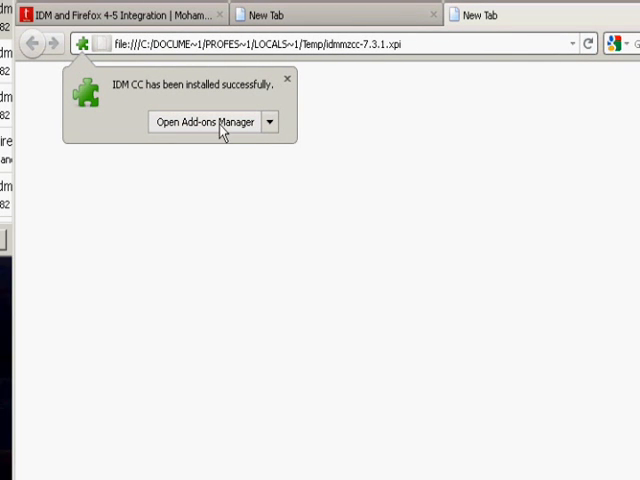
mouse_move(236, 138)
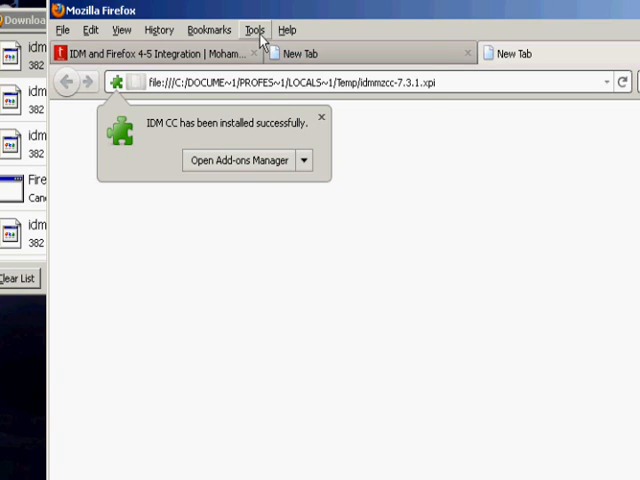
- Show the Extensions list in the Add-ons Manager and restart Firefox to enable IDM CC 7.3.1
left_click(238, 160)
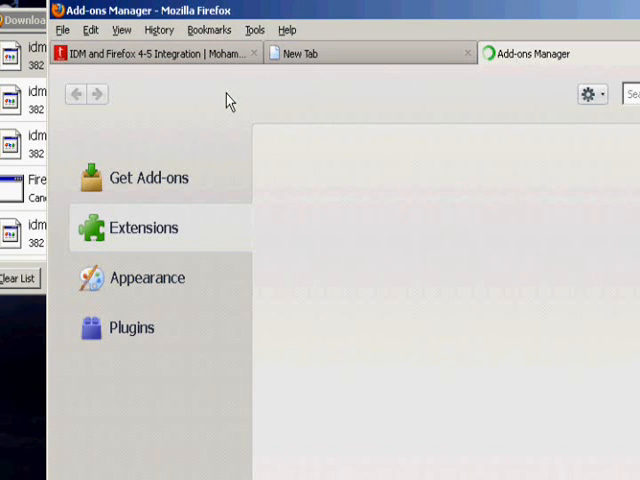
left_click(144, 228)
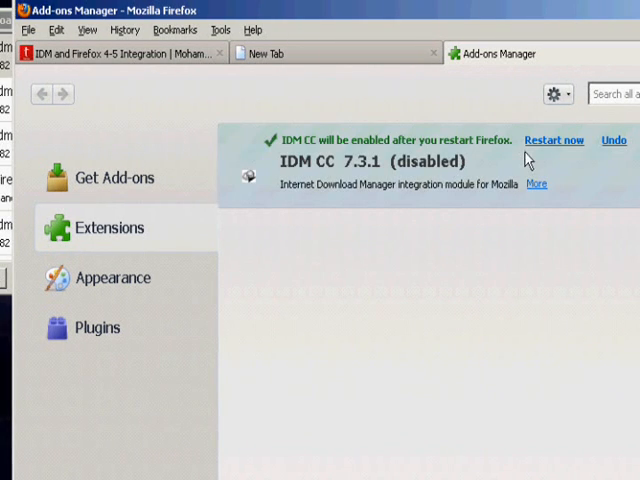
mouse_move(390, 188)
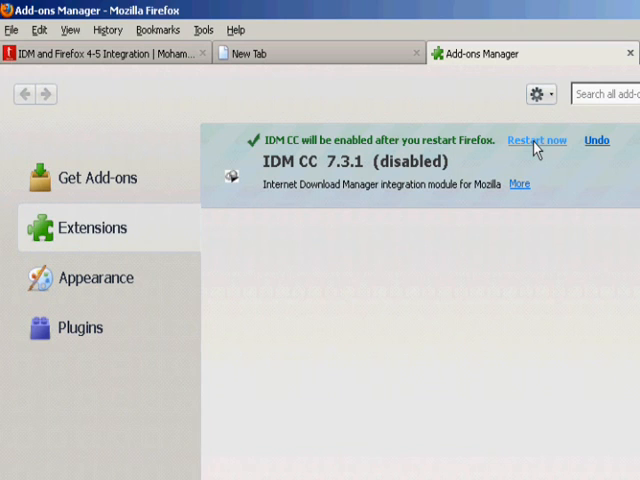
left_click(536, 140)
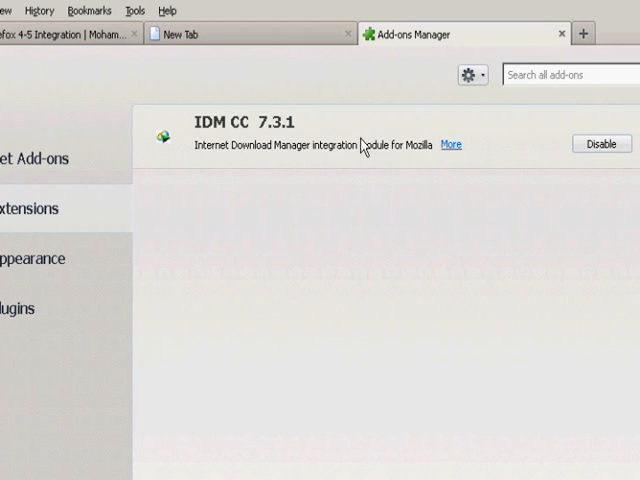
mouse_move(286, 320)
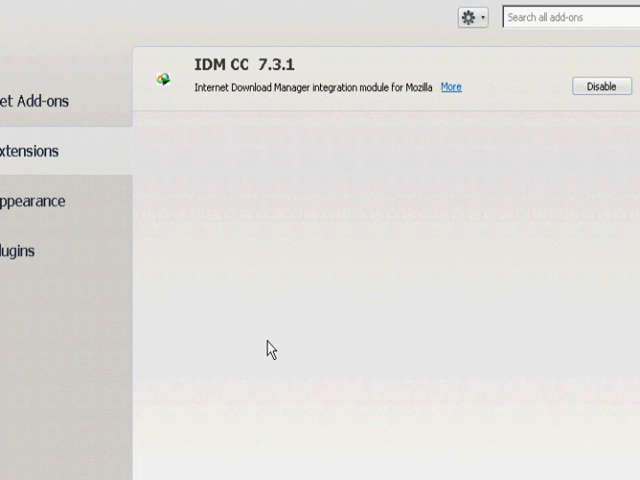
mouse_move(396, 212)
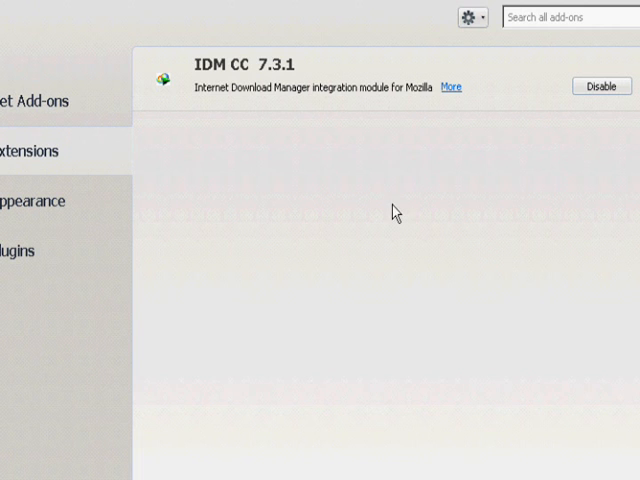